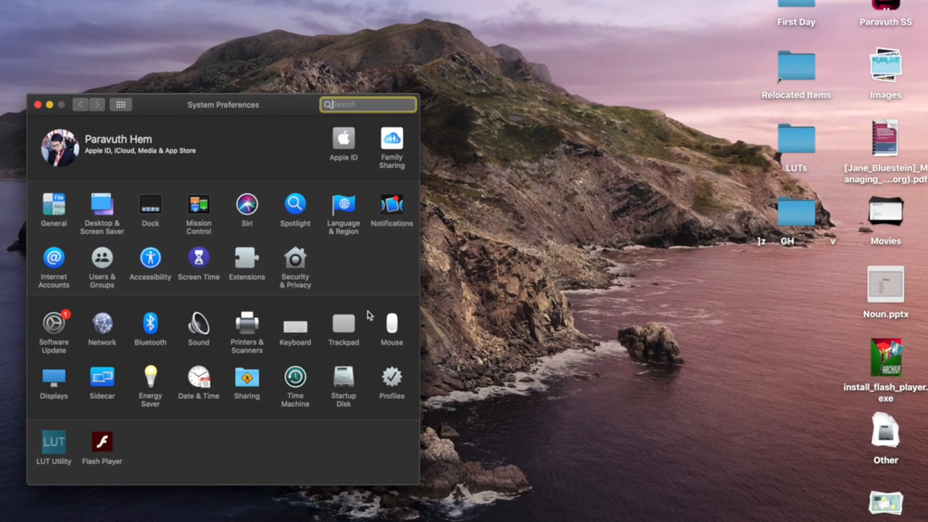
Step: Go into the Trackpad pane, landing on its Point & Click settings
click(343, 327)
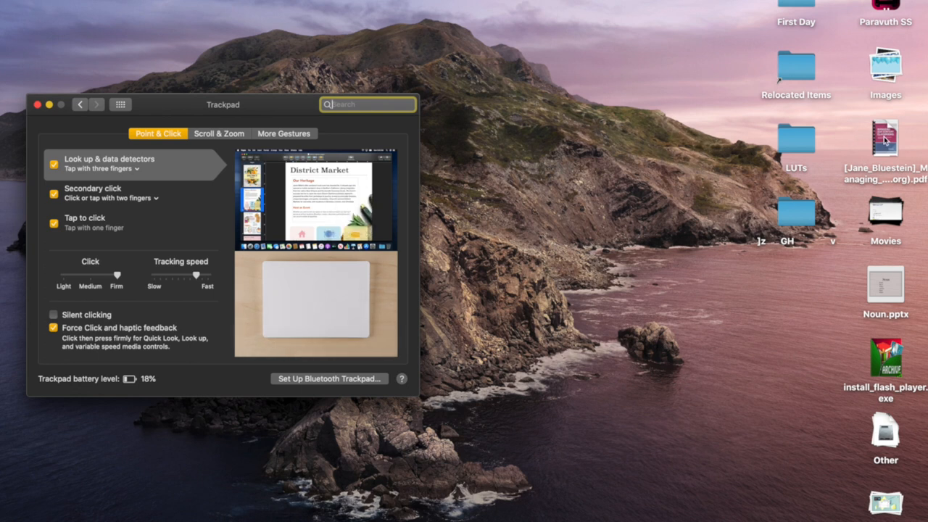
double_click(885, 138)
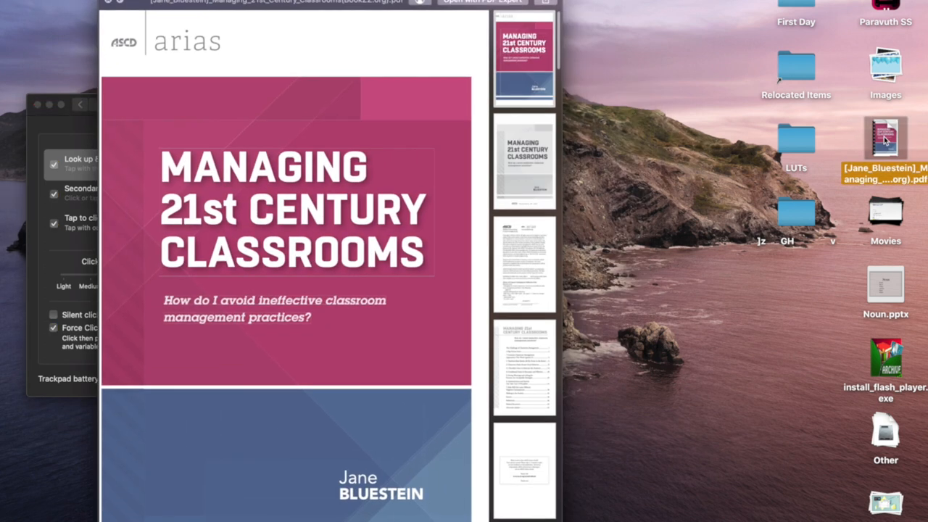
right_click(885, 145)
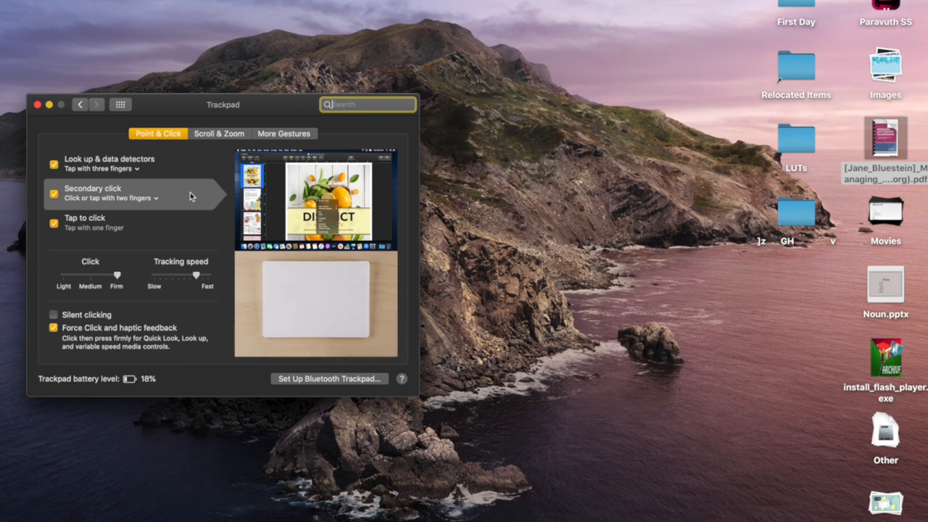
right_click(886, 138)
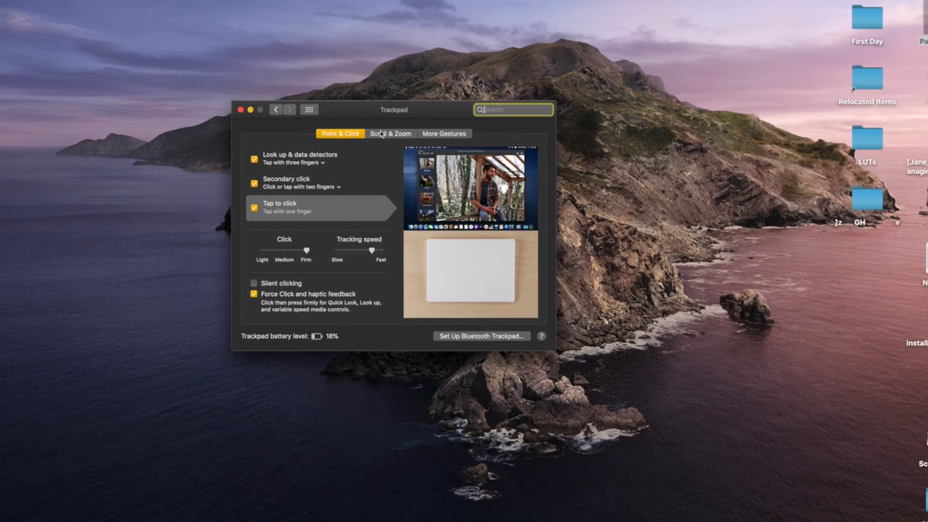
Step: Show the Scroll & Zoom gestures and play the Smart zoom demo
click(390, 133)
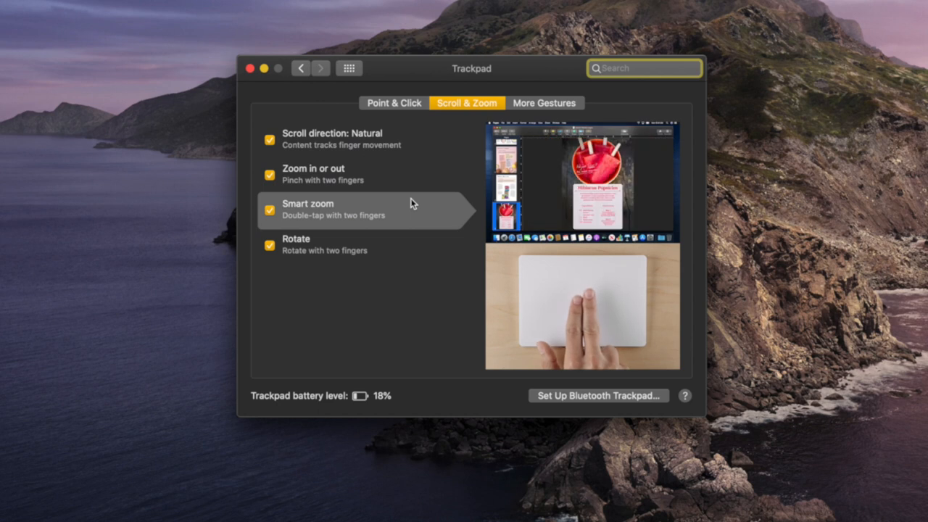
click(644, 67)
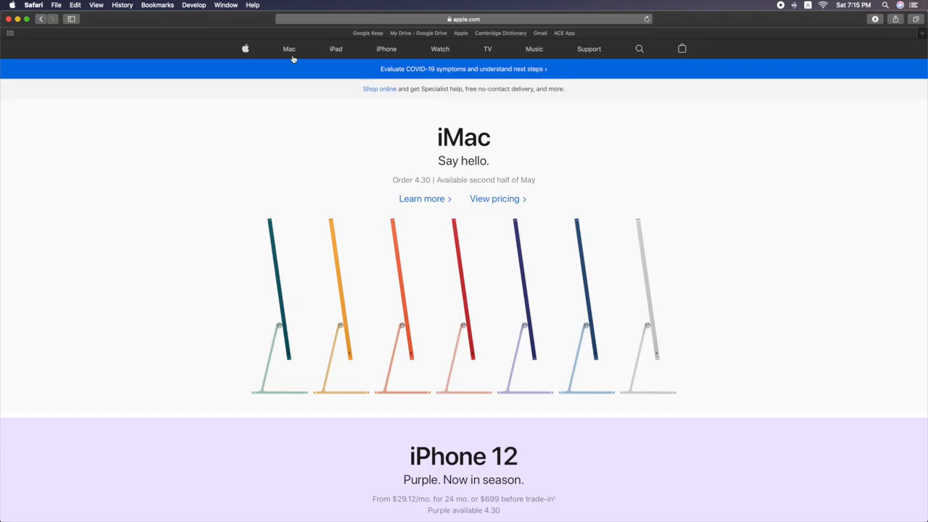
Step: Go from apple.com's home page into the iPhone 12 product page and browse down it
scroll(down, 3)
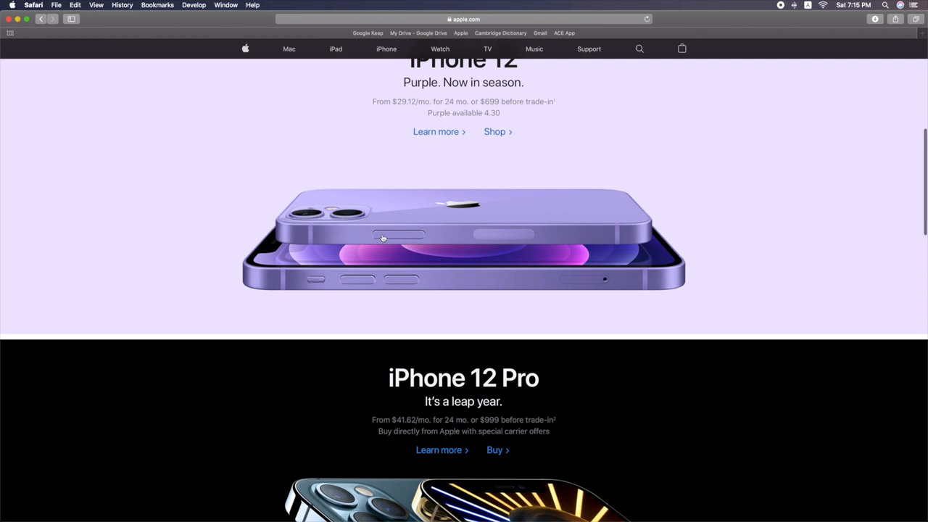
click(386, 49)
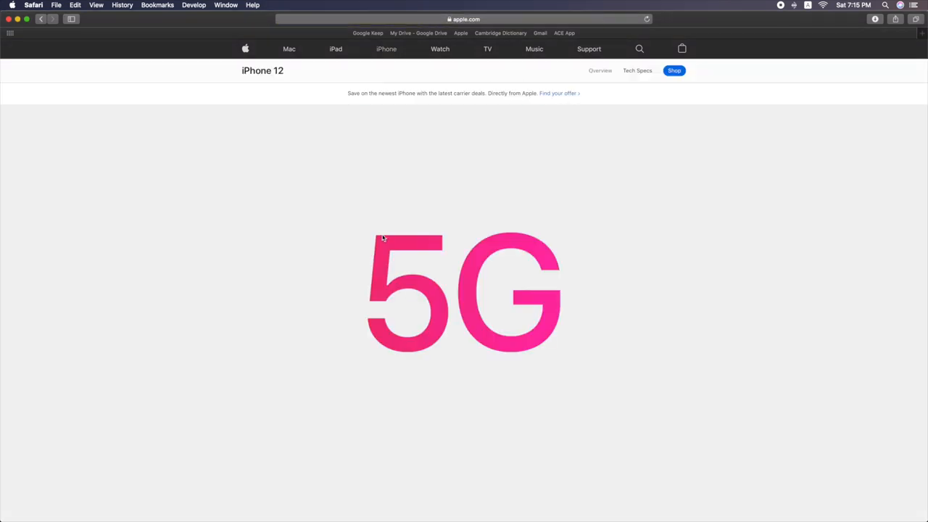
scroll(down, 3)
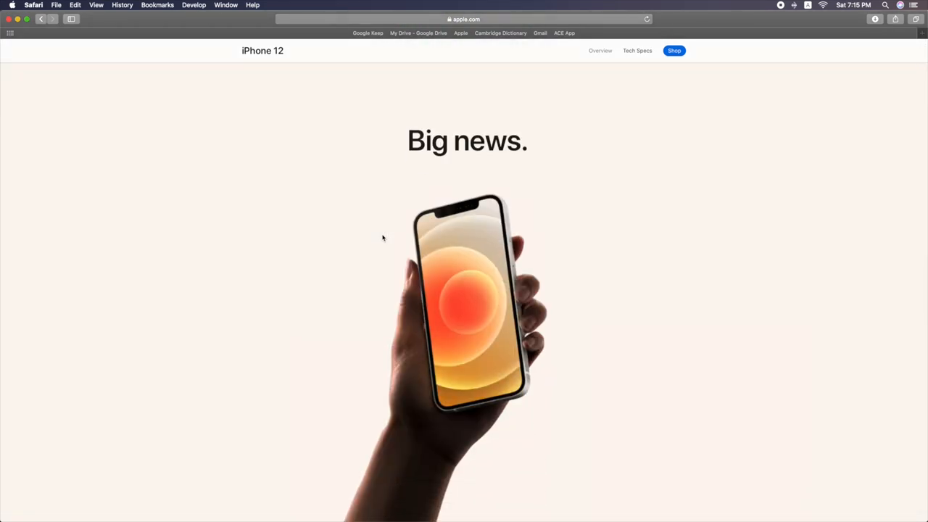
scroll(down, 3)
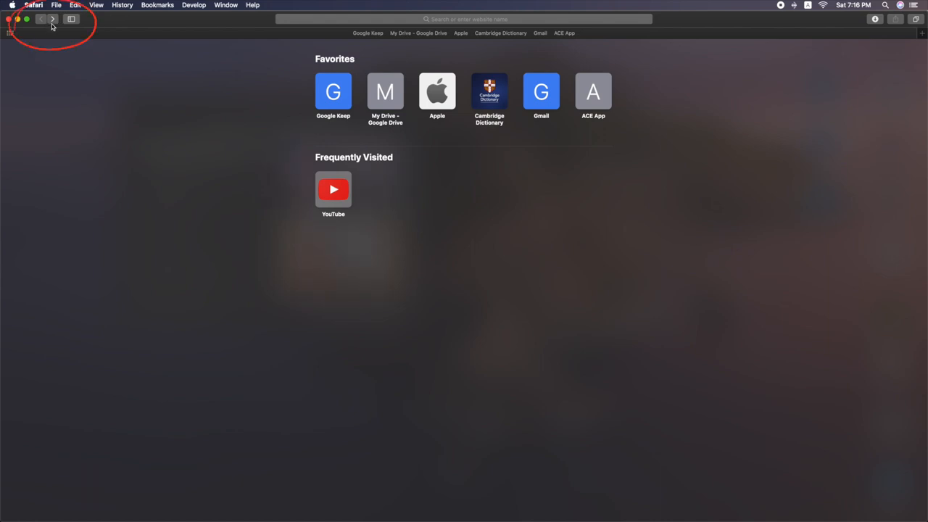
mouse_move(52, 19)
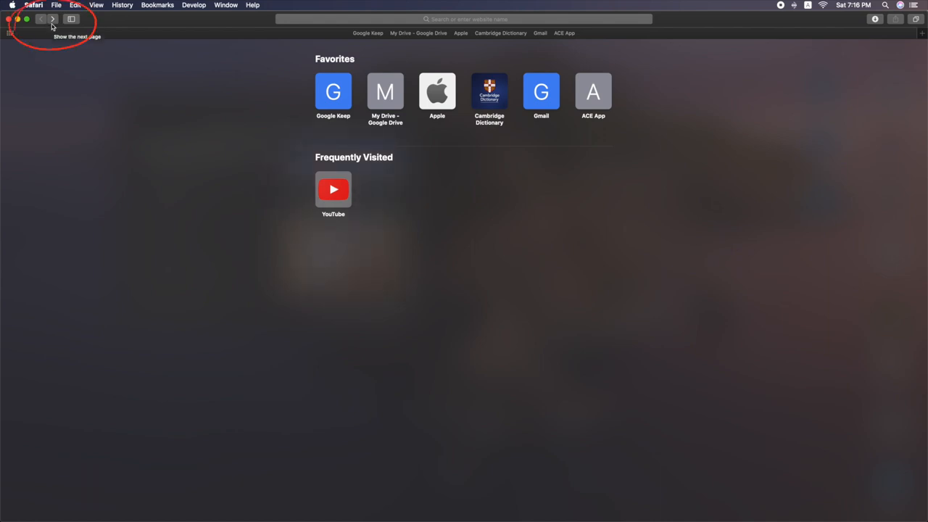
mouse_move(41, 19)
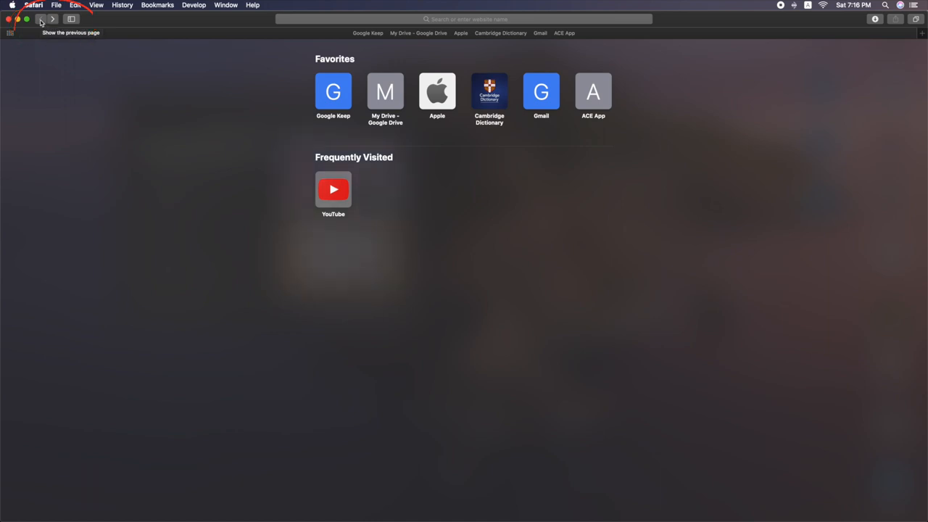
mouse_move(257, 201)
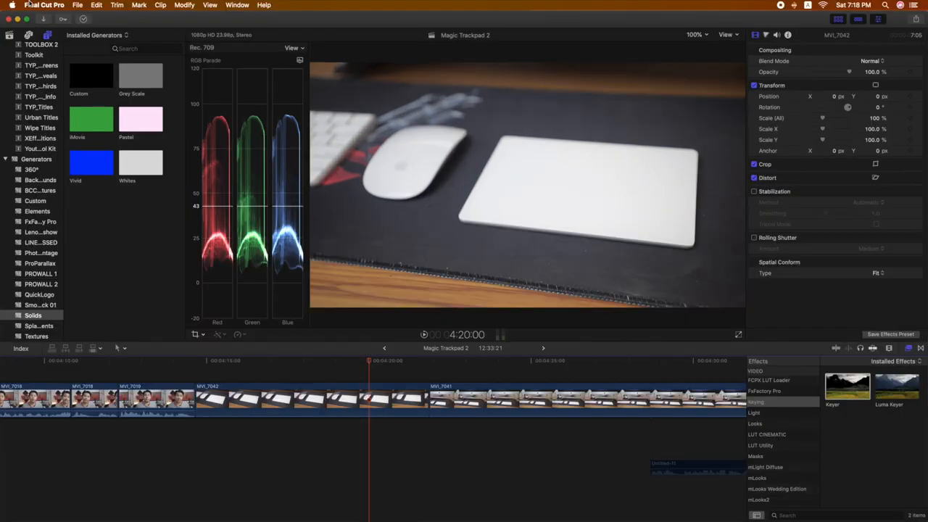
Step: Bring up App Exposé showing Final Cut Pro's window and recent libraries like ACE Project
click(77, 5)
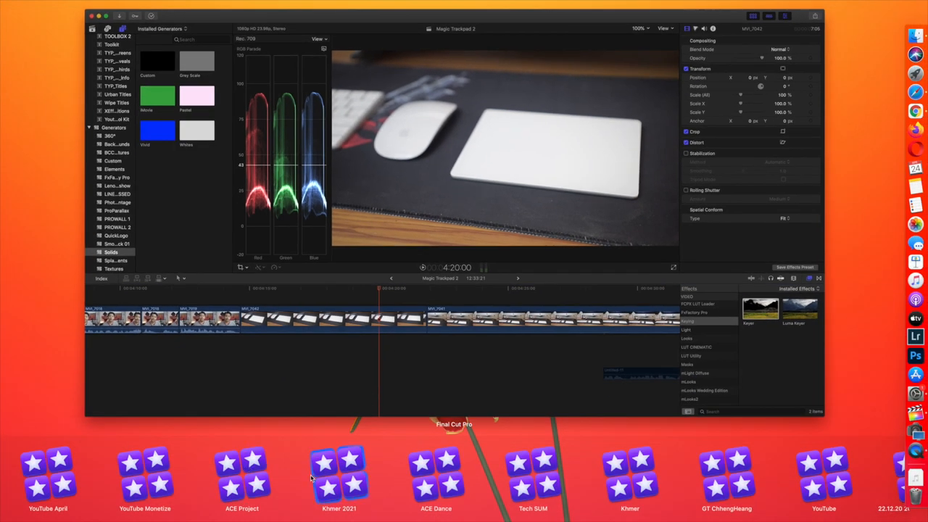
mouse_move(823, 475)
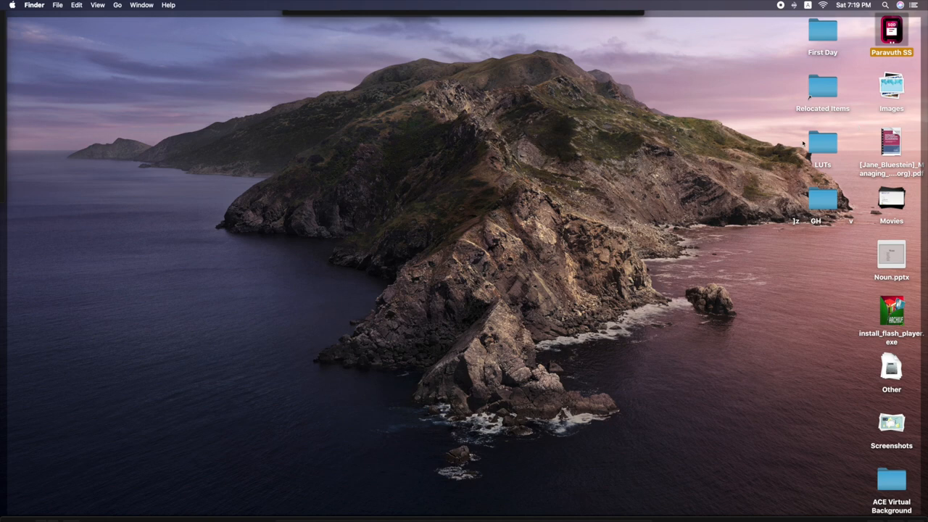
Step: Reveal the desktop with Show Desktop, then return to Trackpad's More Gestures settings
double_click(823, 143)
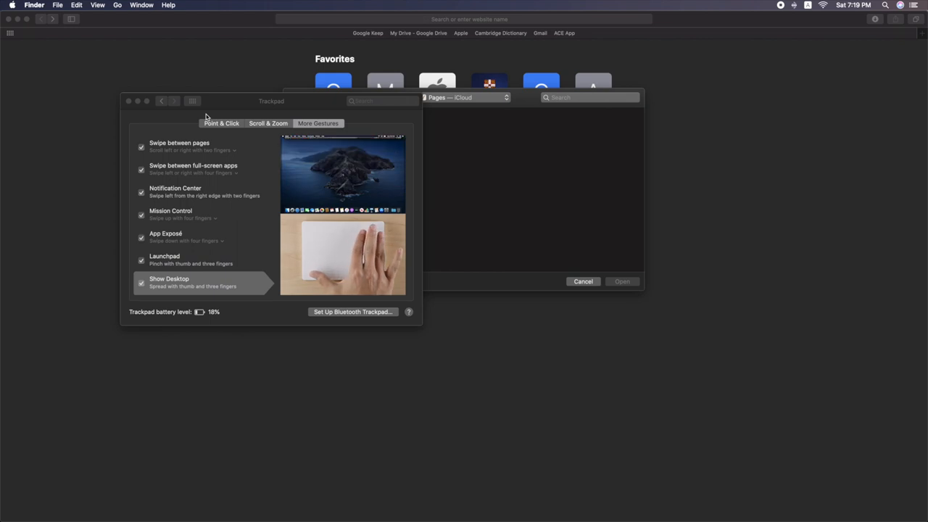
Step: Return from the Trackpad pane to the main grid of all preference panes
click(193, 100)
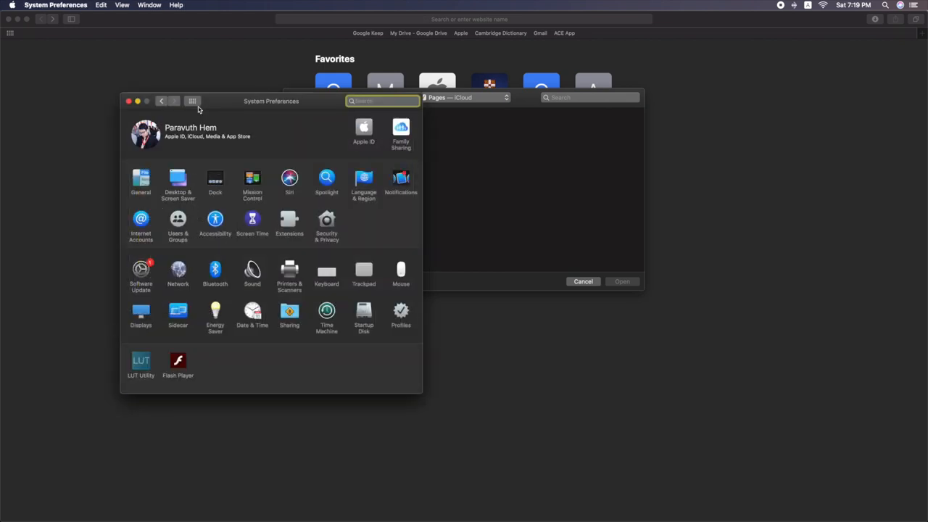
mouse_move(193, 101)
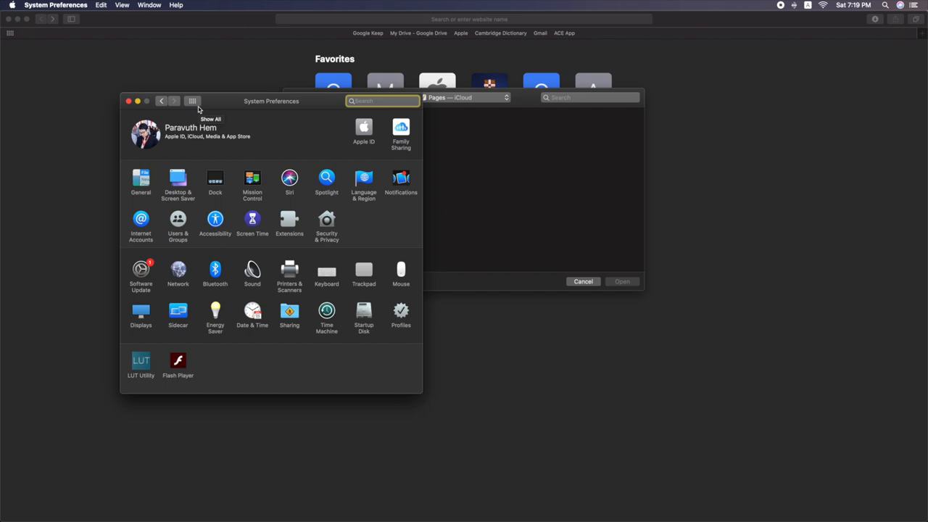
drag(272, 101, 337, 198)
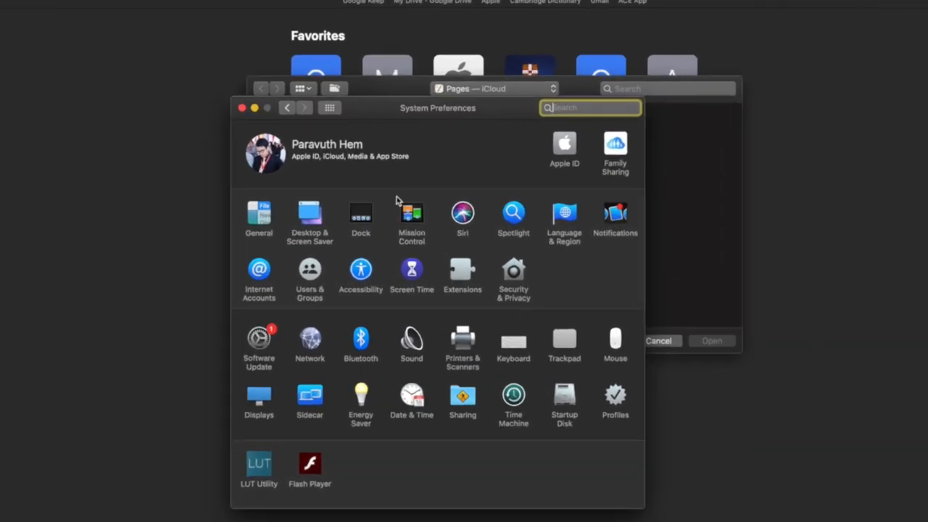
Step: Go into Accessibility, select Pointer Control and bring up its Trackpad Options sheet
click(360, 270)
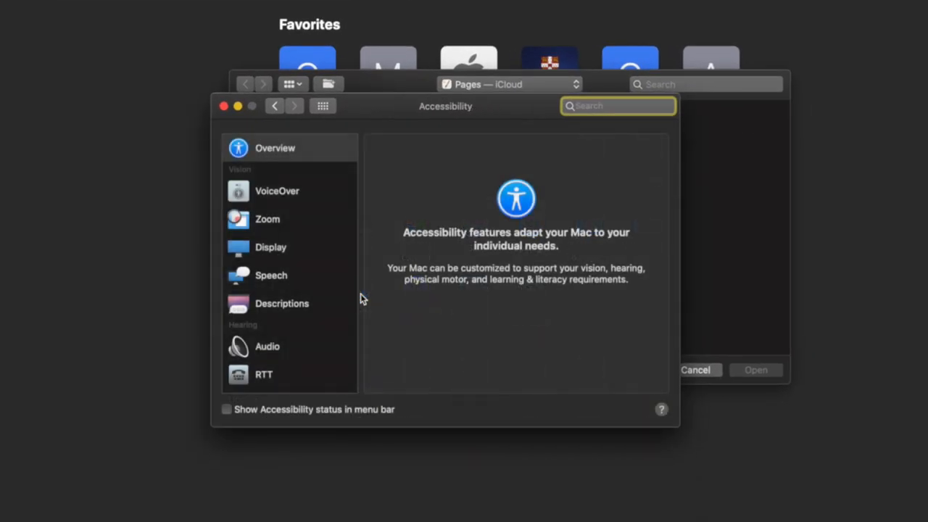
scroll(down, 3)
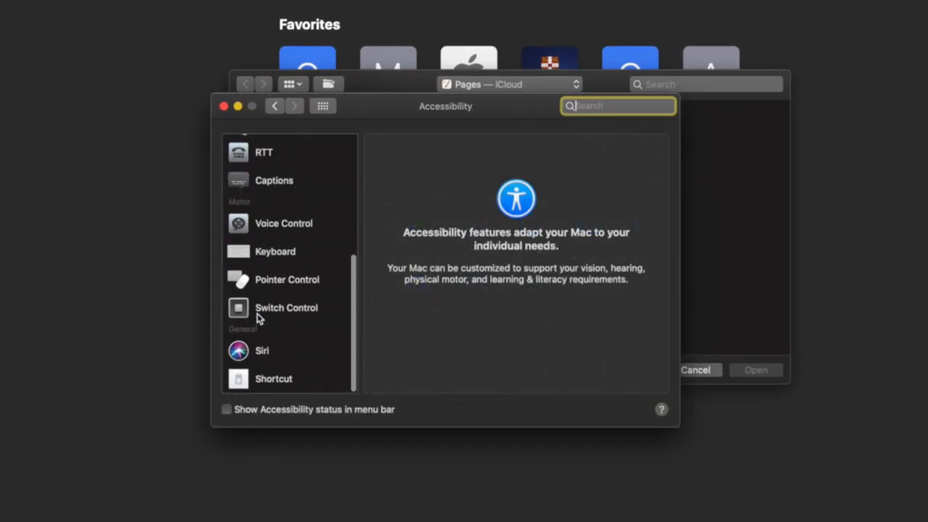
click(287, 279)
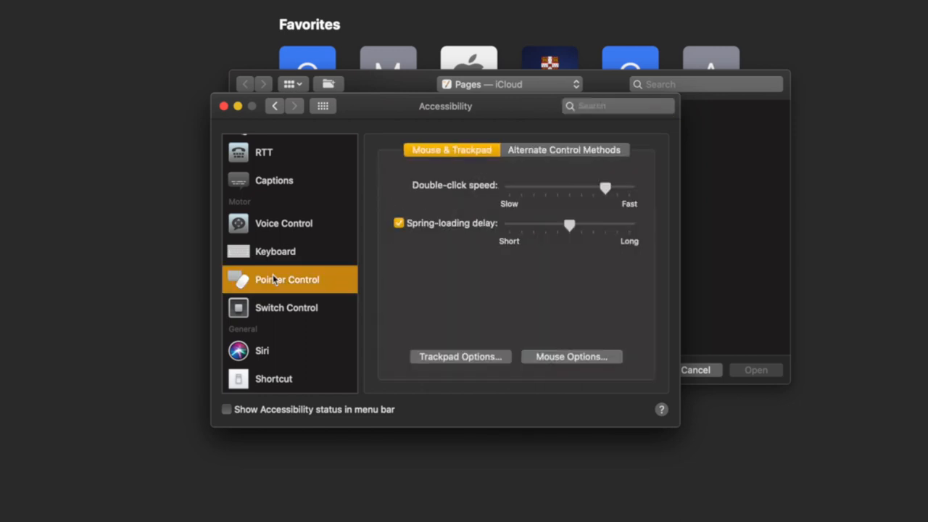
mouse_move(430, 369)
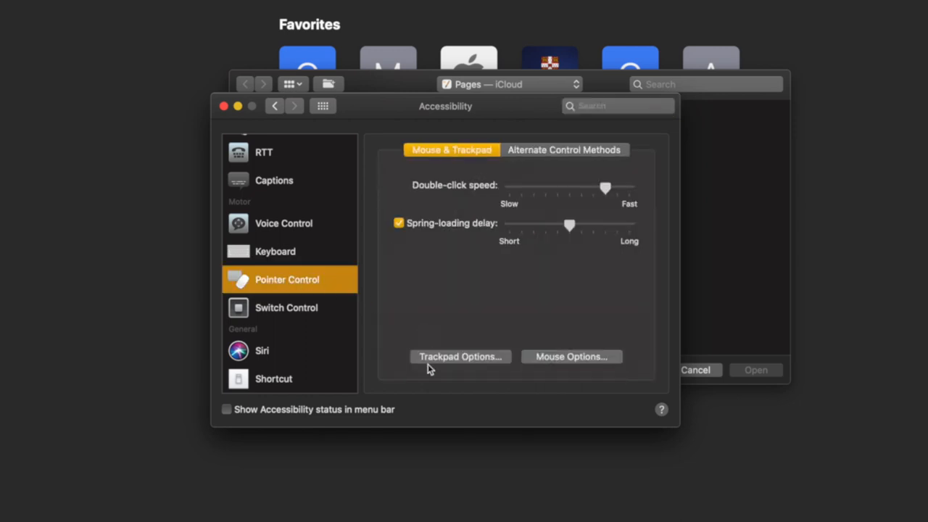
mouse_move(436, 371)
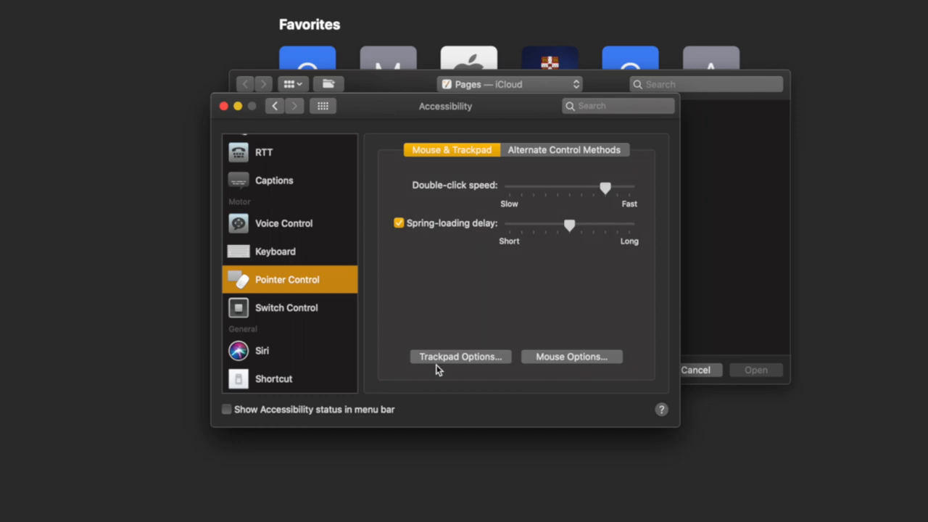
click(460, 356)
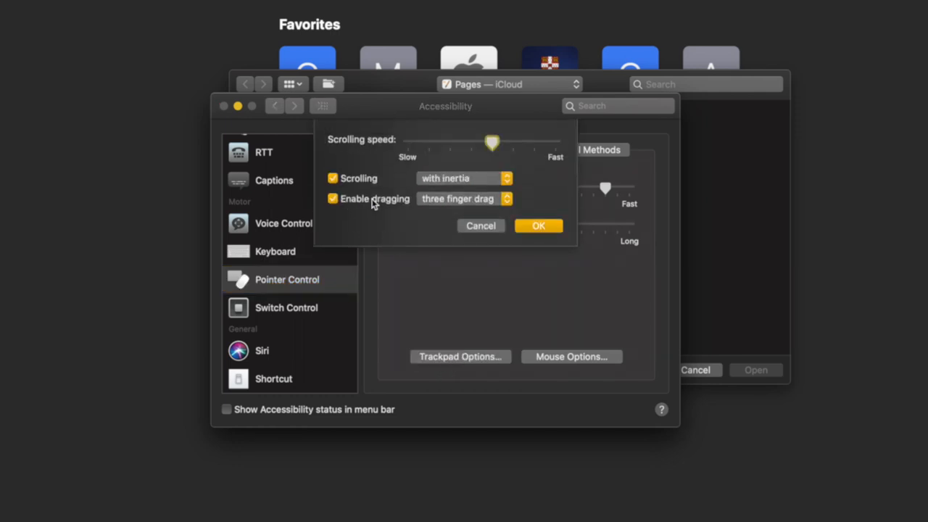
Step: Confirm the three finger drag setting with OK and switch over to Final Cut Pro
click(462, 199)
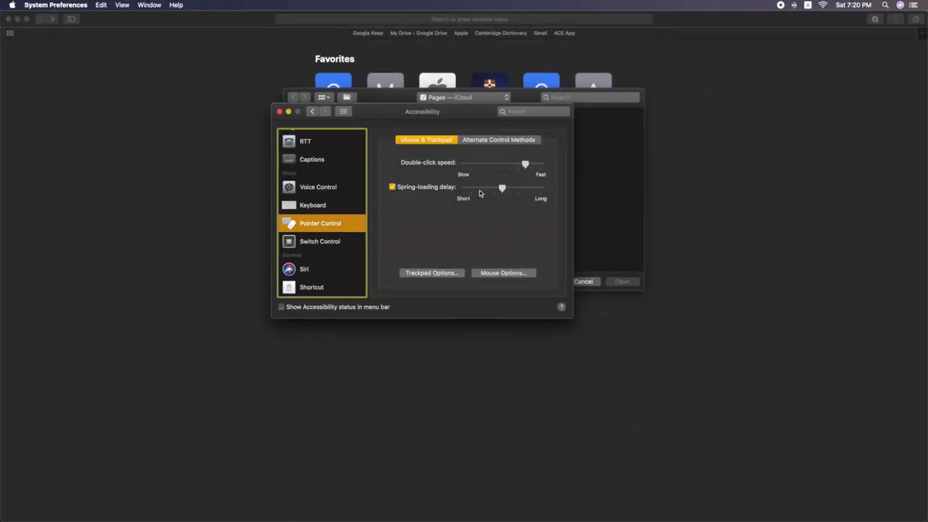
drag(422, 111, 471, 150)
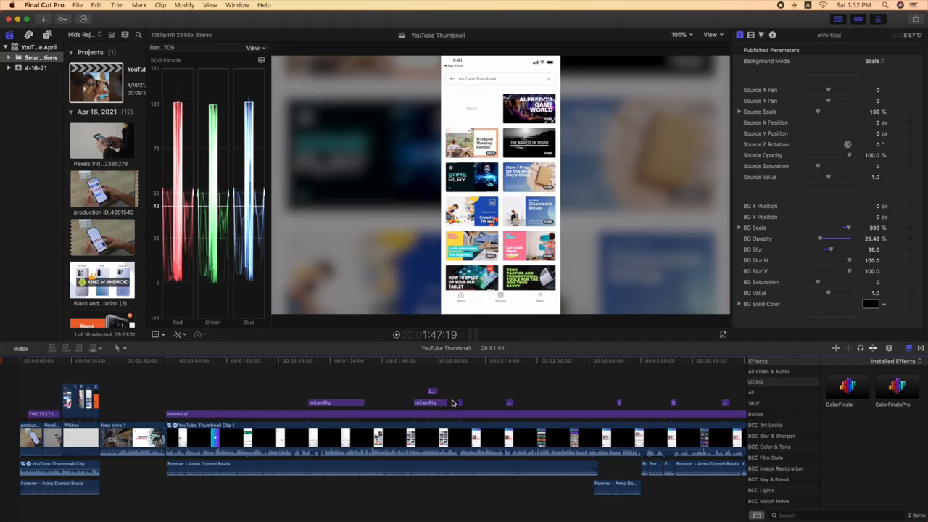
Step: Move the playhead in the YouTube Thumbnail timeline and zoom in via the Clip Appearance slider
click(386, 361)
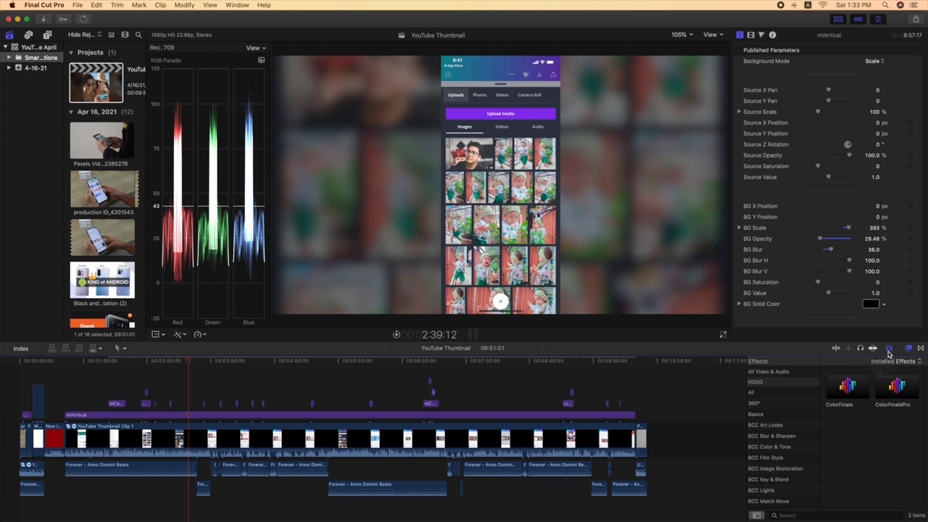
click(889, 348)
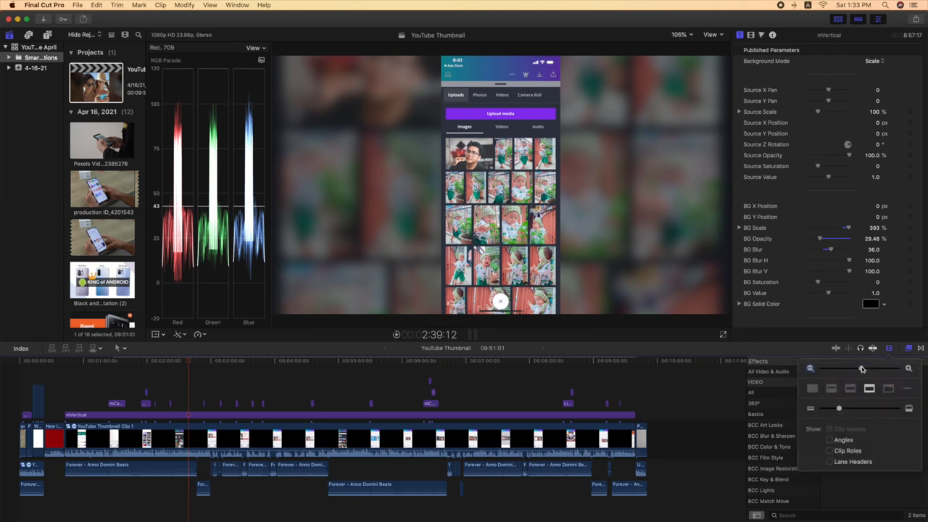
drag(862, 368, 847, 372)
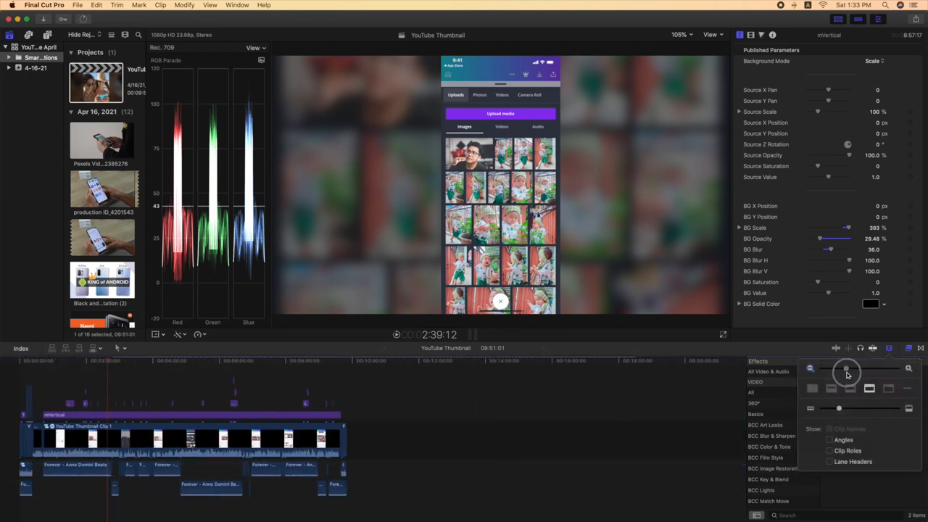